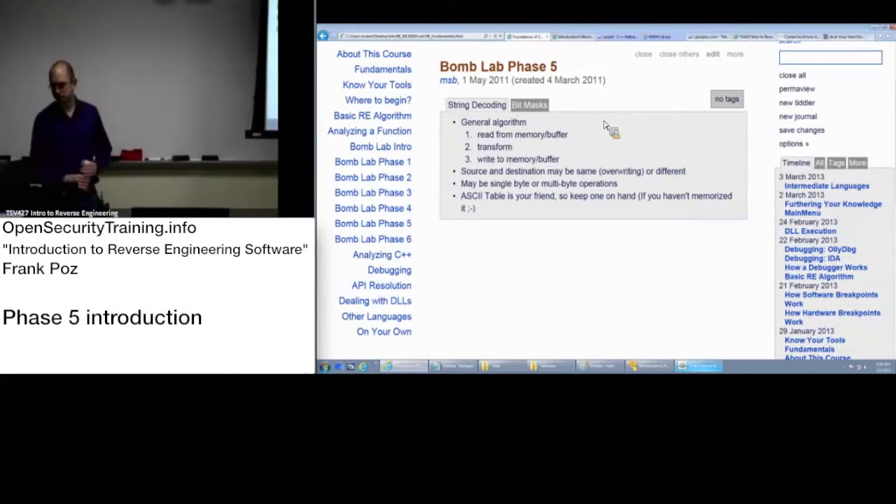
mouse_move(591, 153)
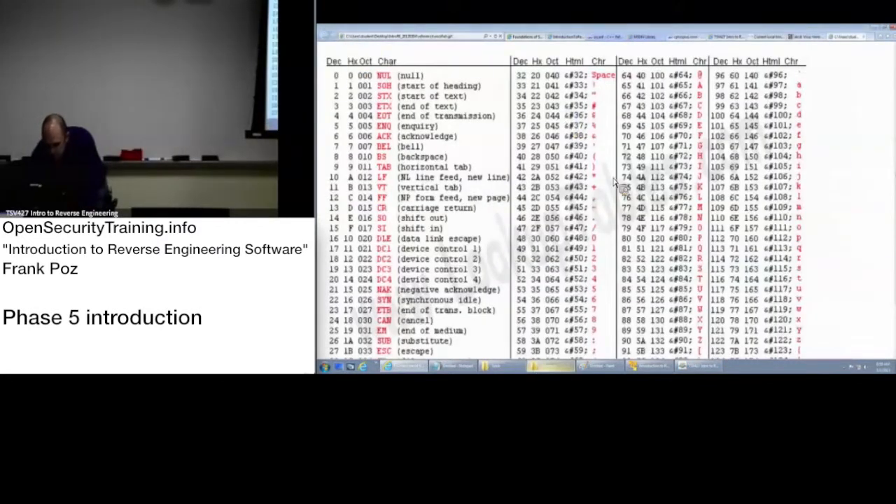
mouse_move(339, 124)
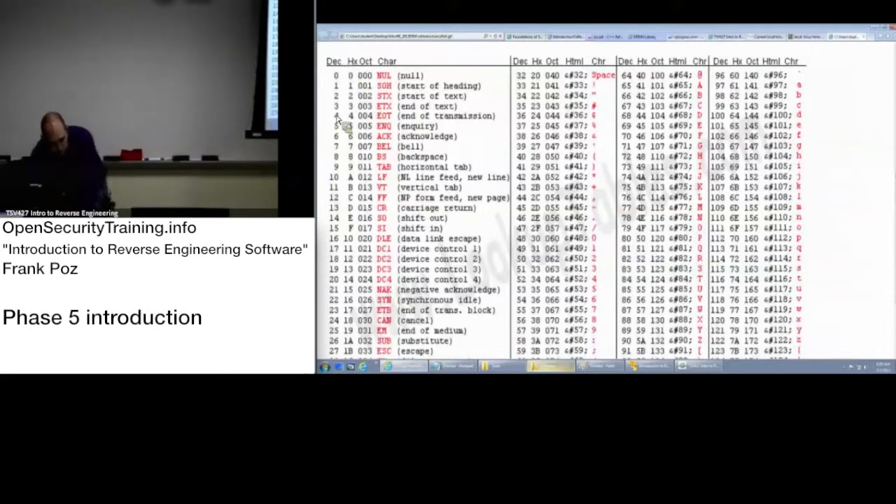
mouse_move(357, 213)
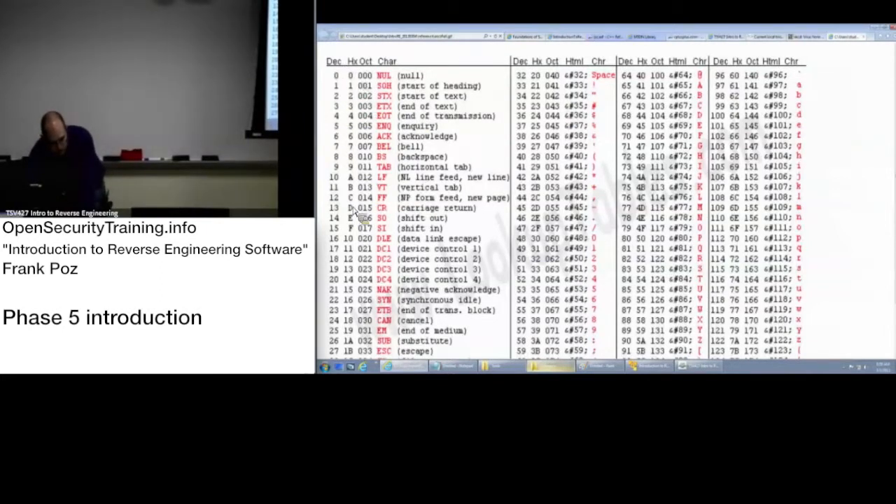
mouse_move(391, 114)
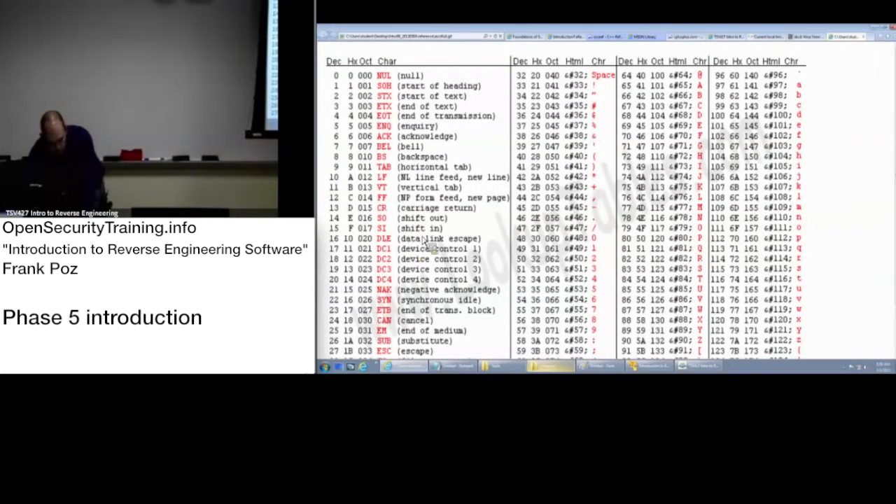
mouse_move(605, 84)
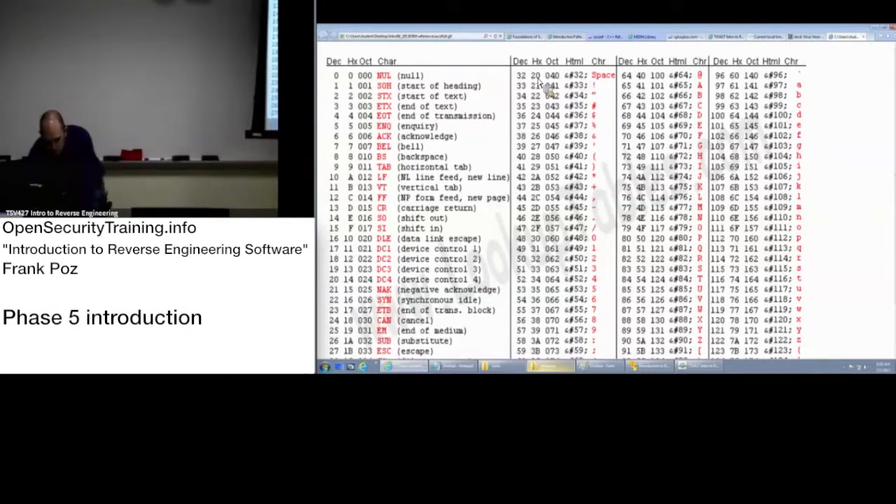
mouse_move(721, 157)
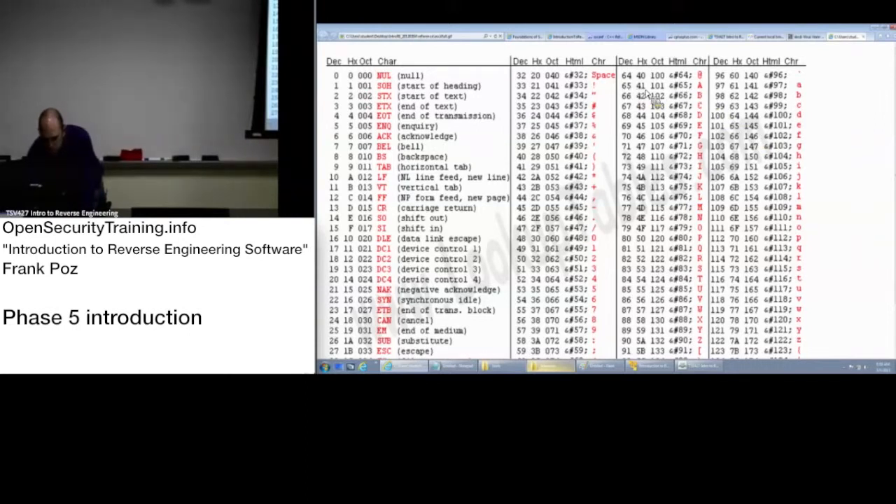
mouse_move(700, 97)
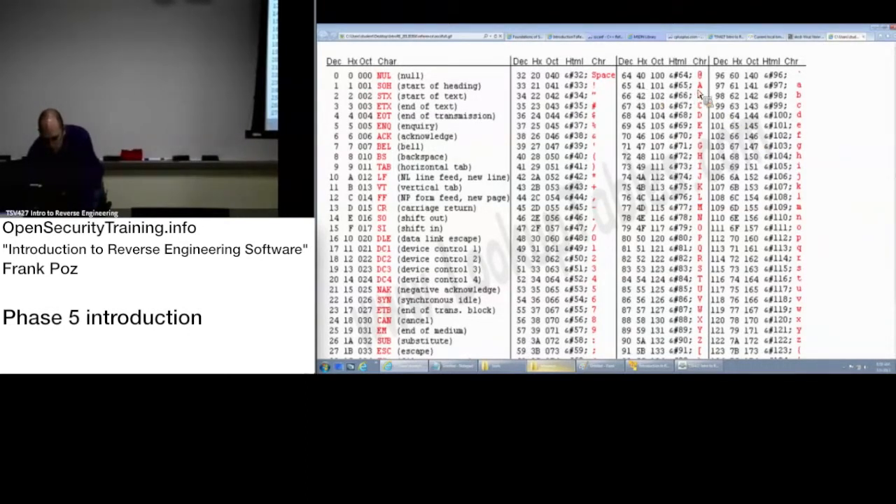
mouse_move(652, 104)
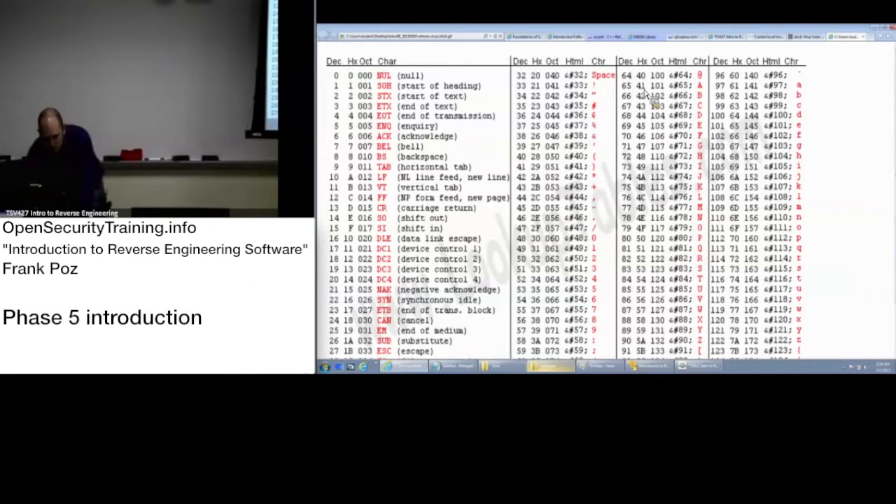
mouse_move(656, 151)
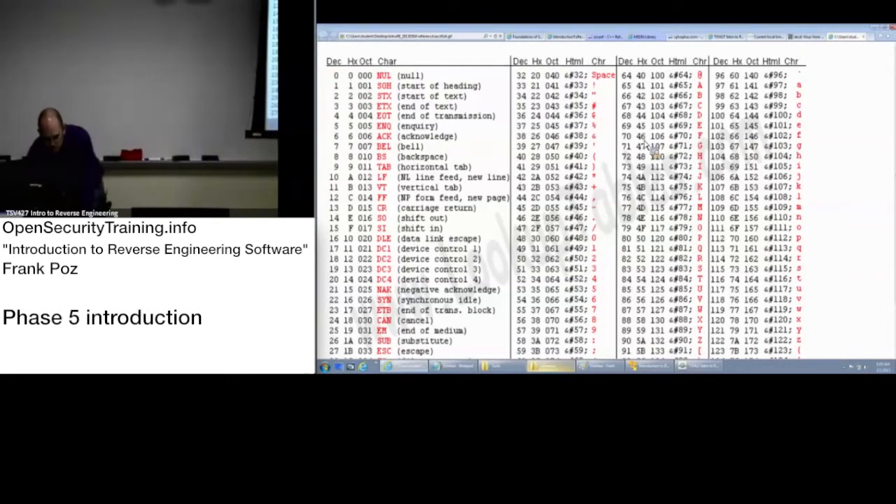
mouse_move(651, 98)
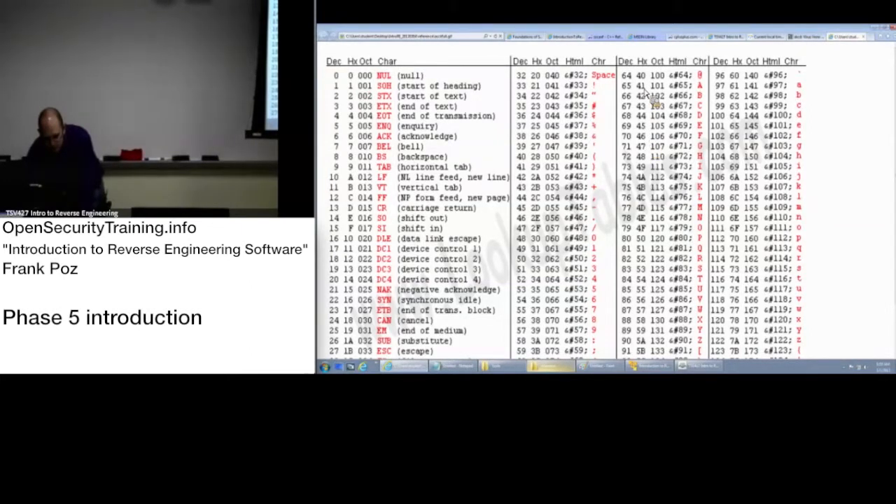
mouse_move(651, 91)
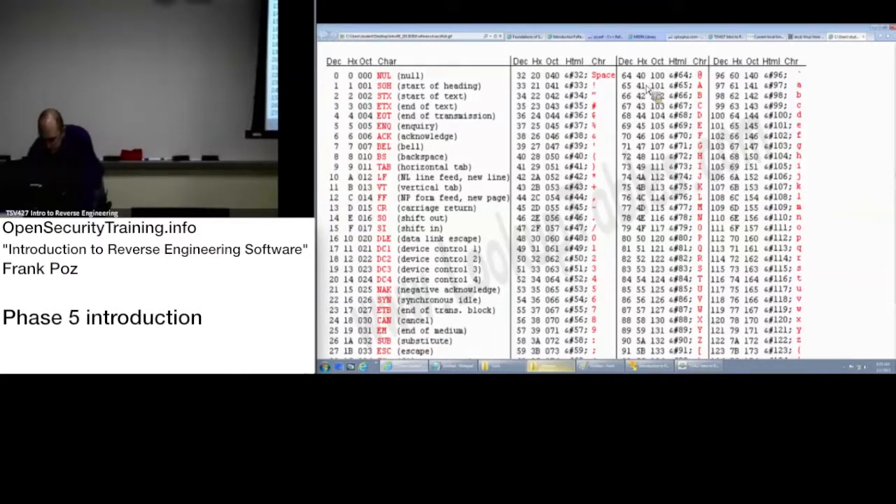
mouse_move(656, 319)
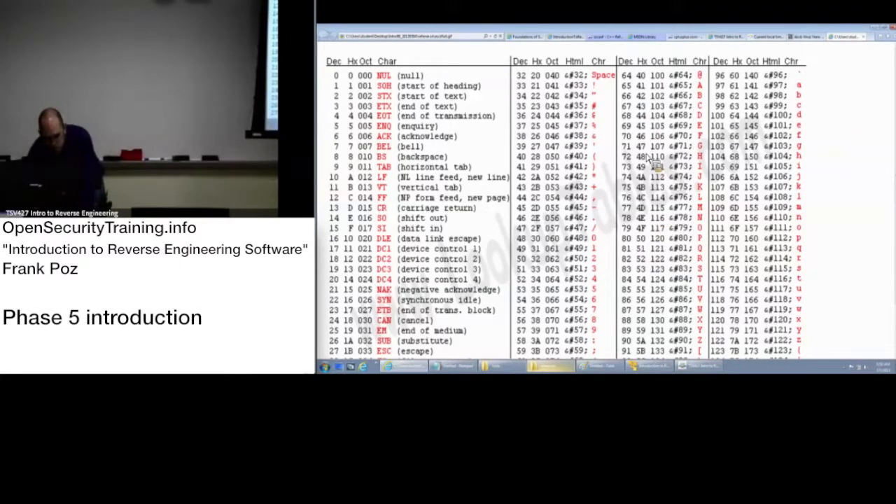
mouse_move(774, 297)
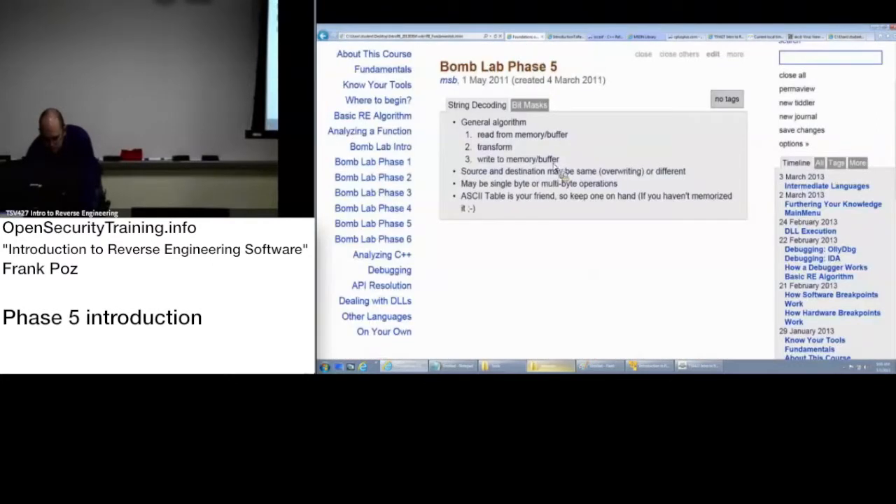
Show the Bit Masks notes with the movsx and AND eax, 0Fh assembly examples
click(530, 104)
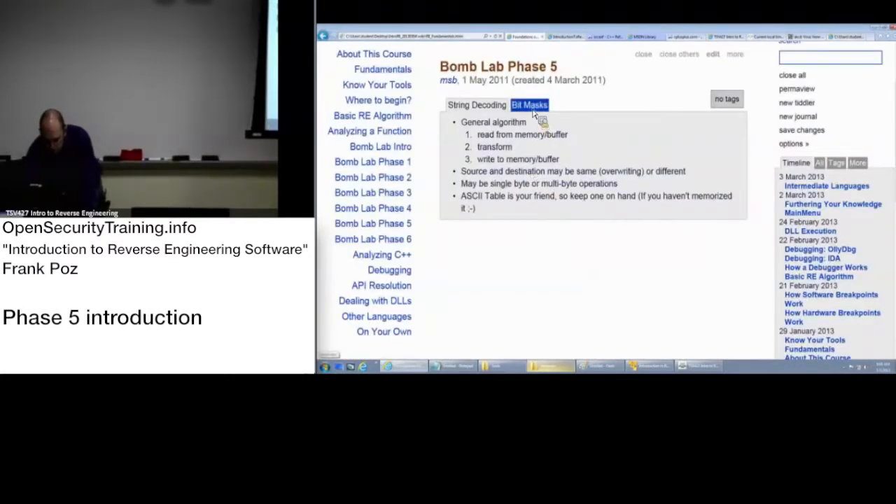
click(476, 103)
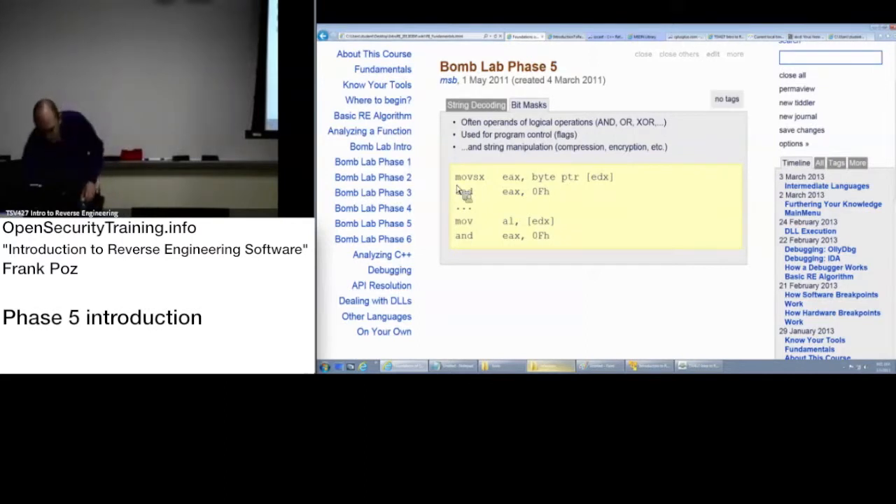
drag(455, 177, 549, 190)
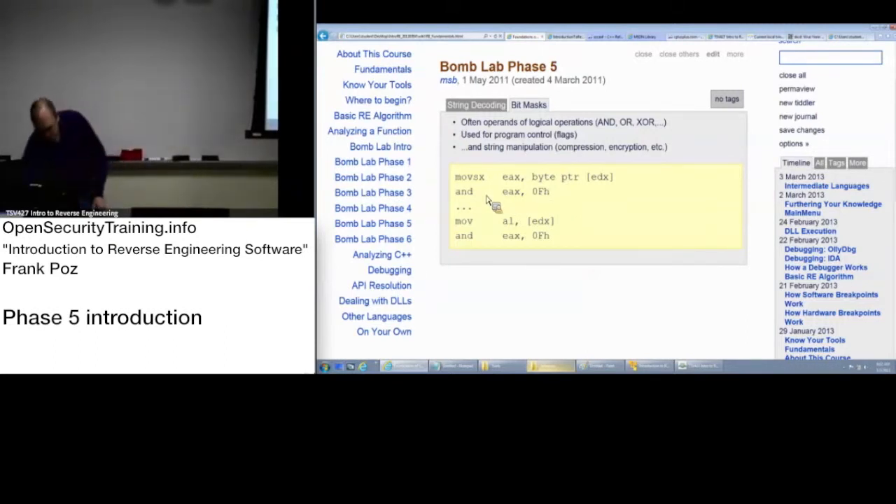
double_click(509, 192)
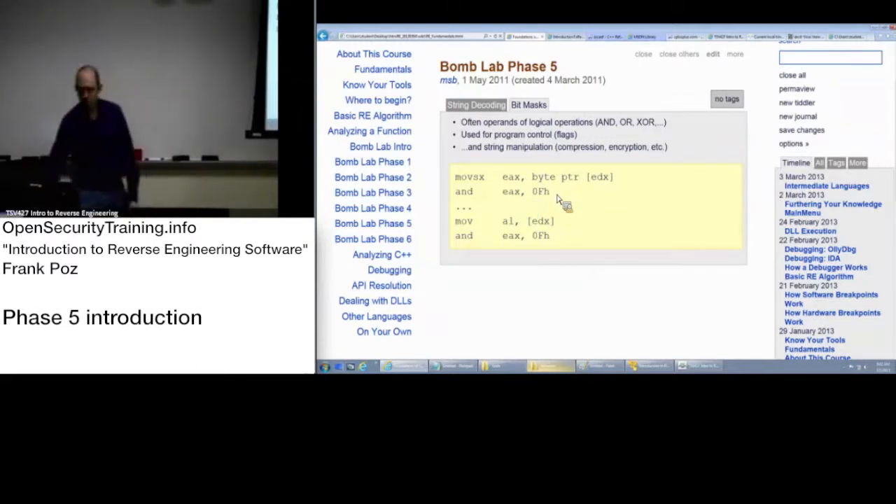
mouse_move(543, 196)
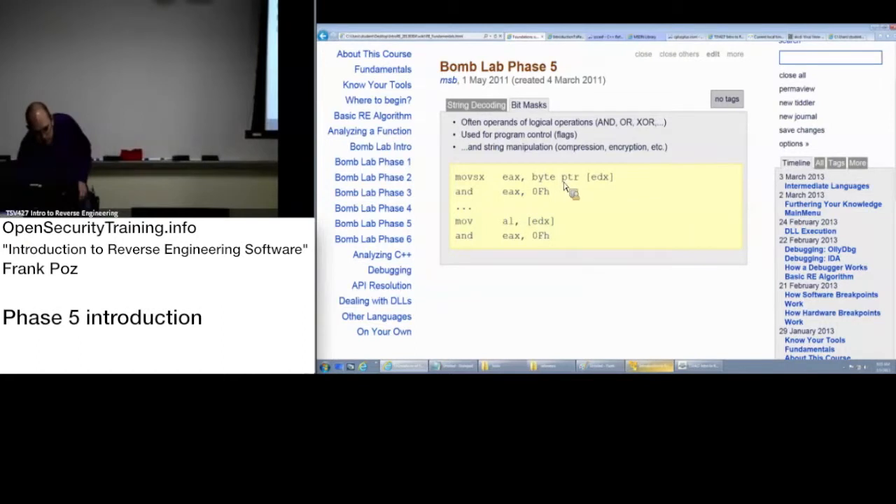
mouse_move(616, 190)
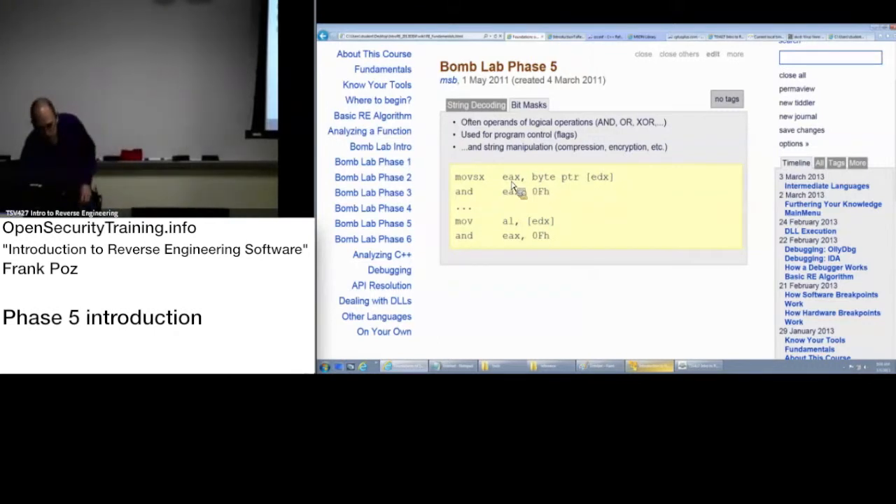
mouse_move(599, 185)
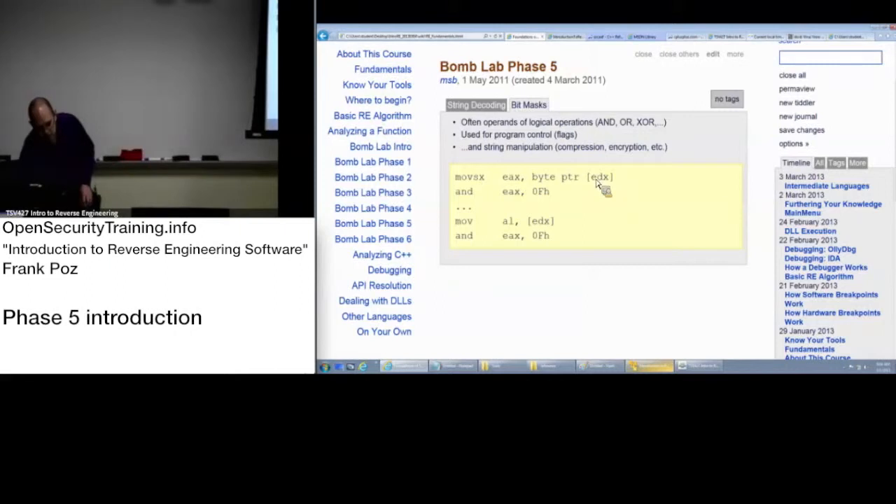
mouse_move(614, 195)
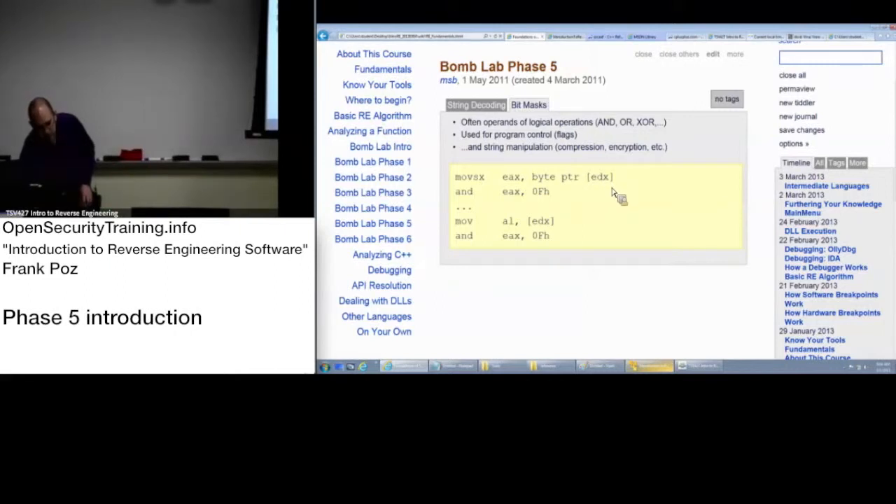
mouse_move(617, 196)
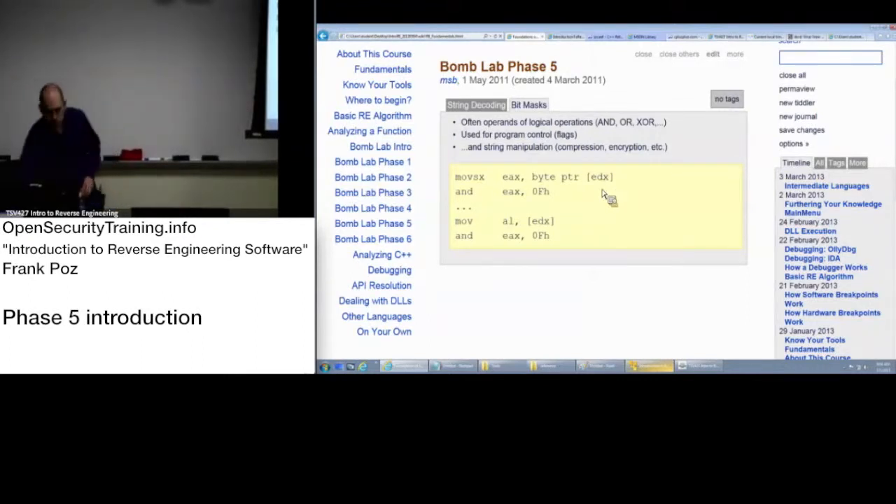
double_click(513, 177)
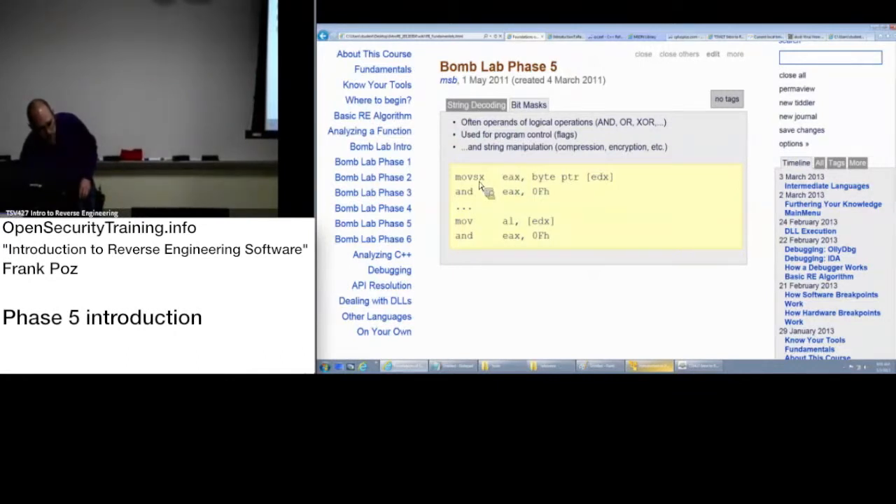
double_click(471, 176)
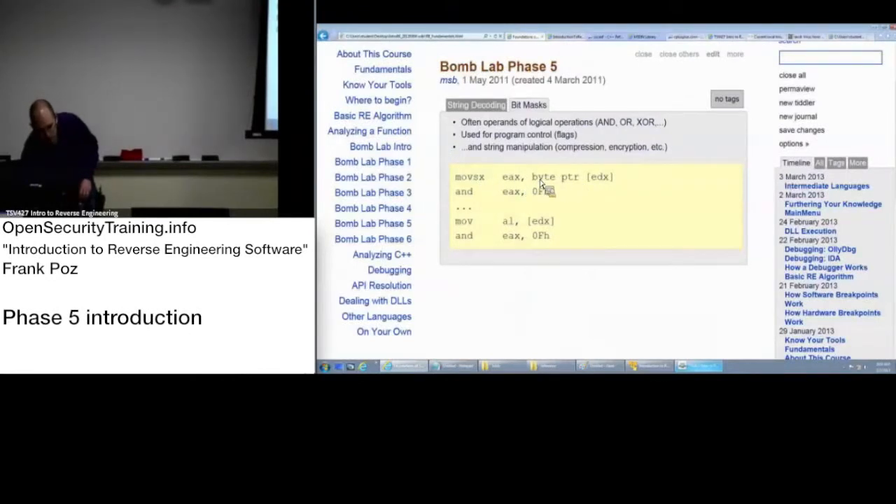
mouse_move(577, 185)
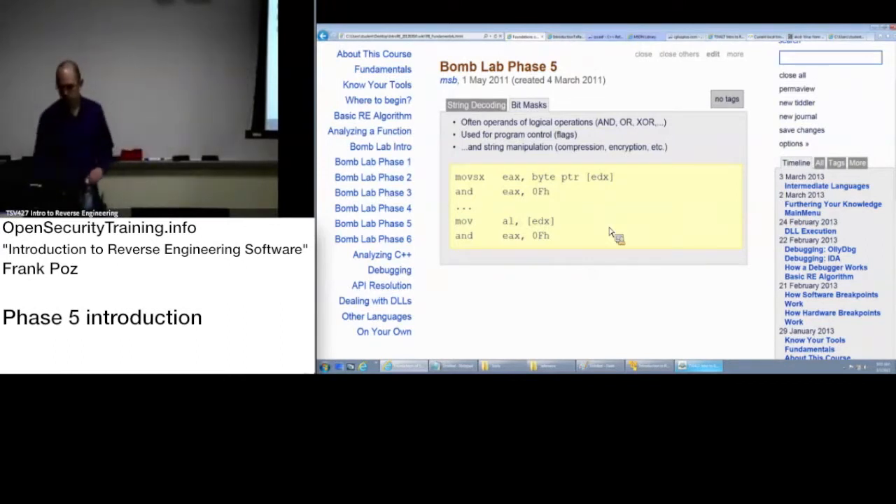
mouse_move(535, 198)
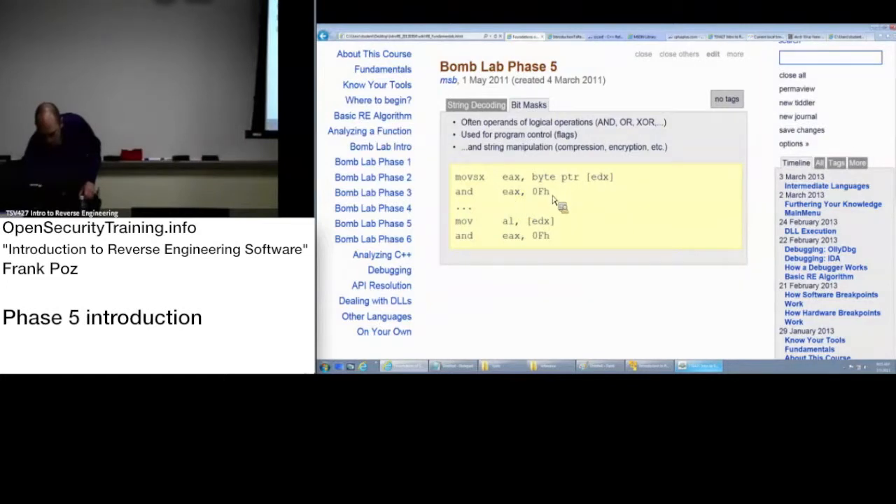
double_click(501, 221)
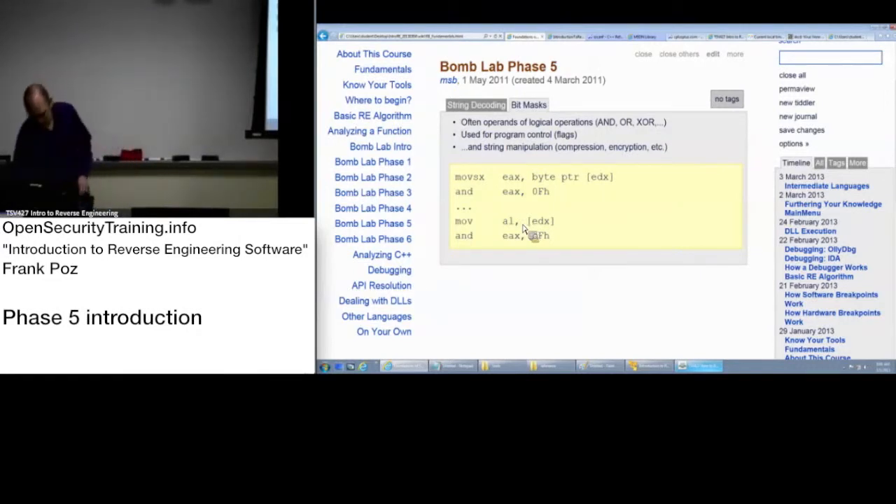
Flip between the String Decoding algorithm notes and the Bit Masks assembly example, ending on Bit Masks
click(529, 104)
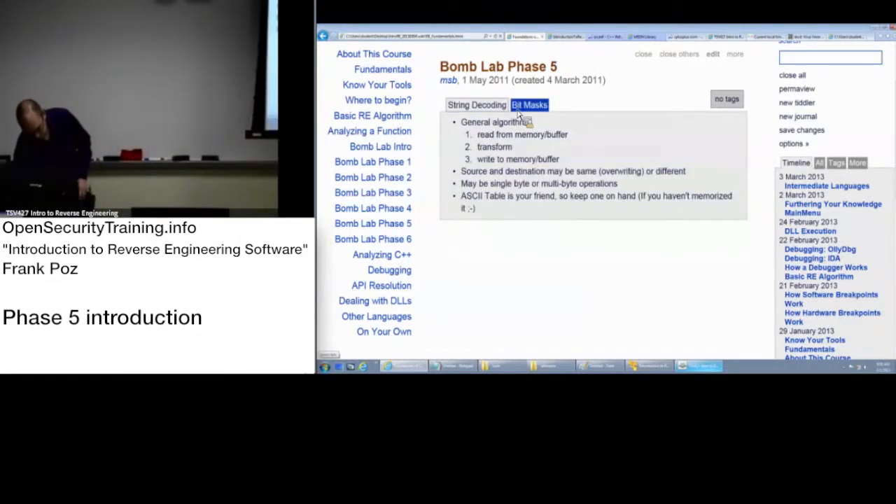
click(530, 104)
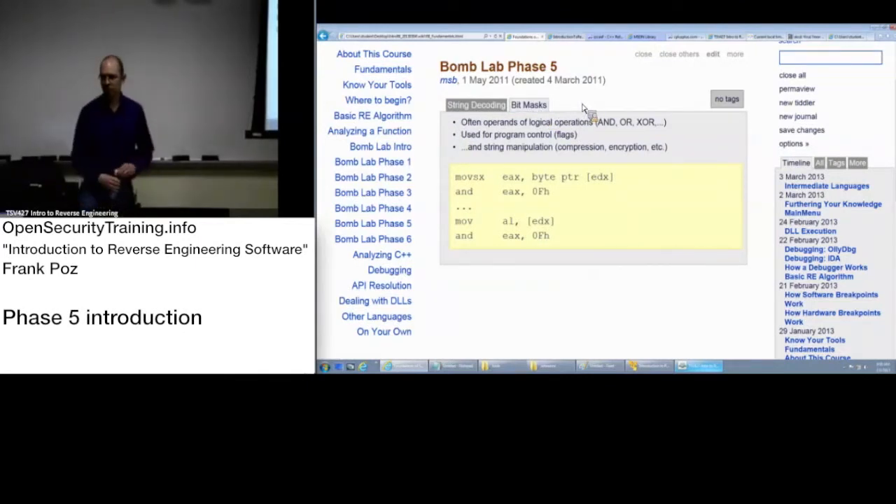
click(476, 104)
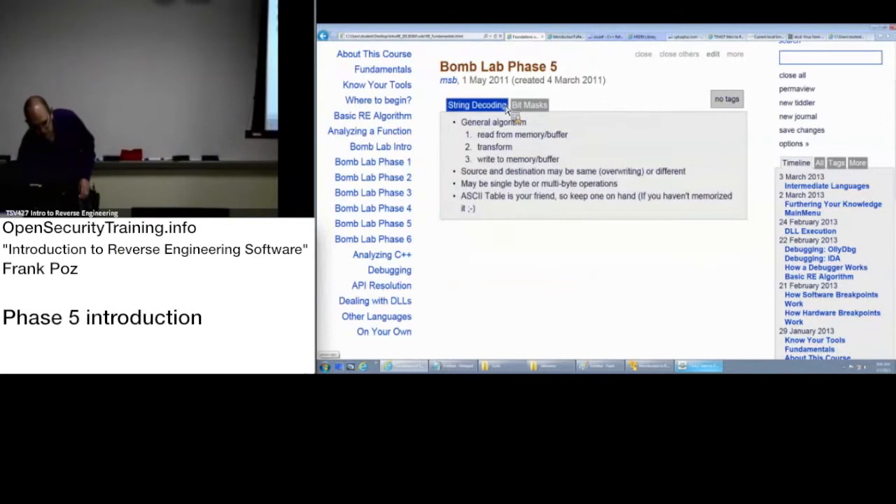
click(529, 103)
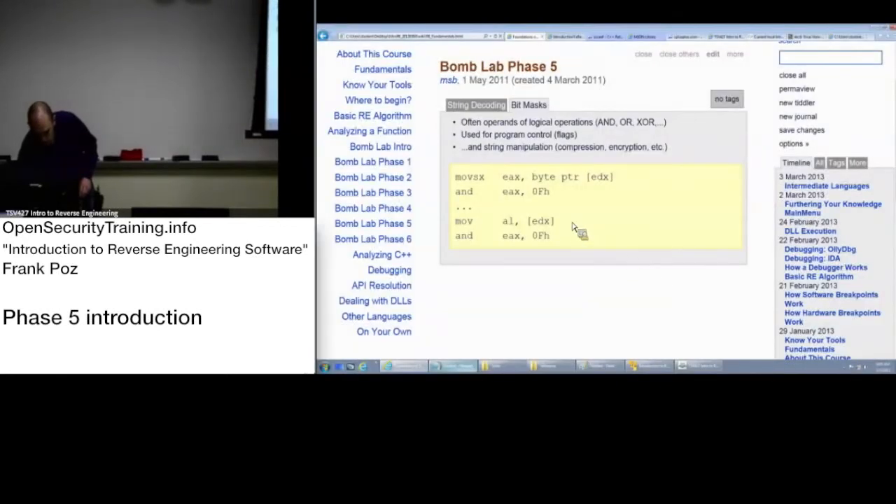
mouse_move(603, 329)
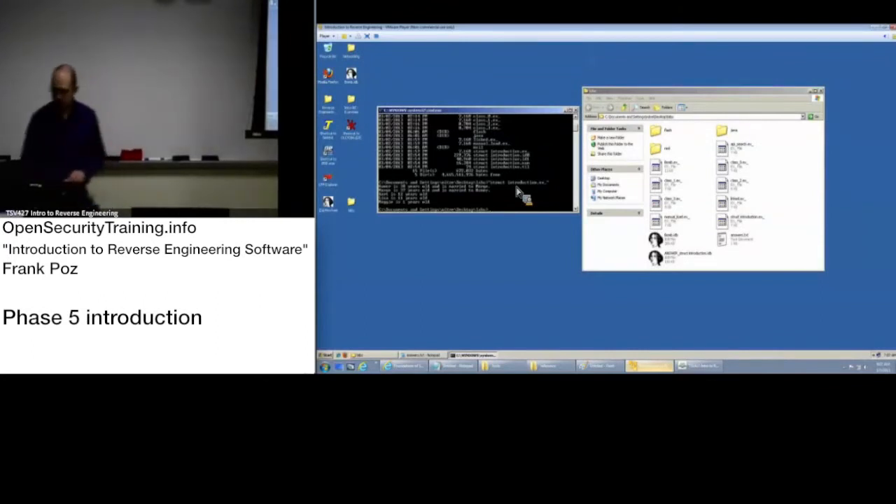
mouse_move(483, 91)
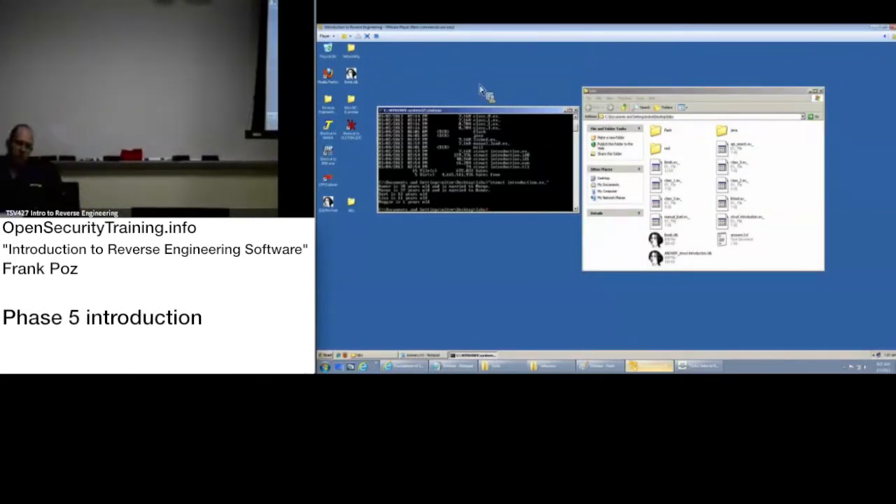